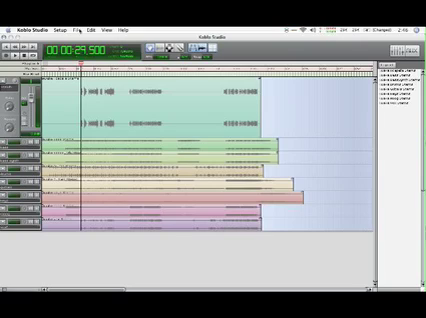
# Browse to the project's folder in Finder and select one of its files.
pyautogui.click(72, 28)
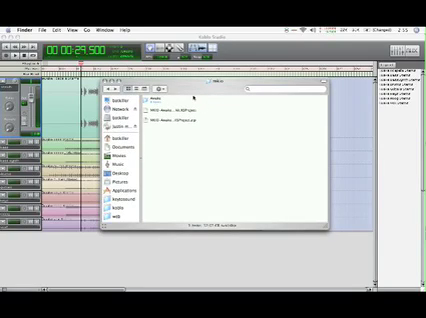
pyautogui.click(152, 104)
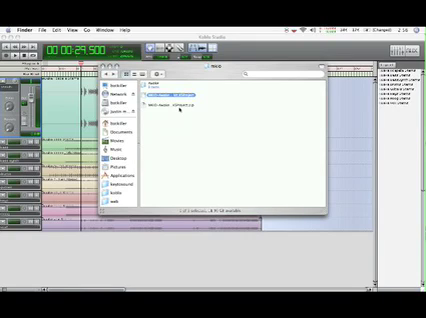
pyautogui.click(176, 104)
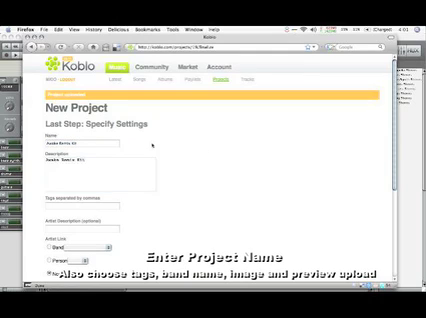
# Move down the Specify Settings form past name, description and tags to the license options.
pyautogui.scroll(-3)
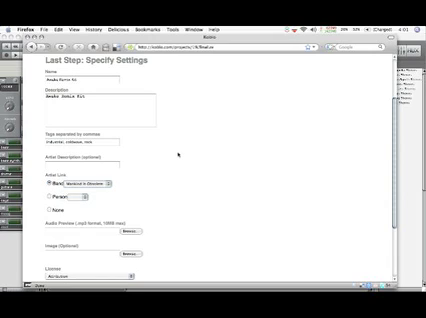
pyautogui.scroll(-3)
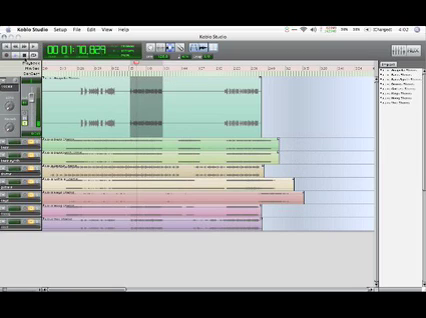
# Bring the Koblo Studio multitrack remix project back to the front.
pyautogui.click(122, 72)
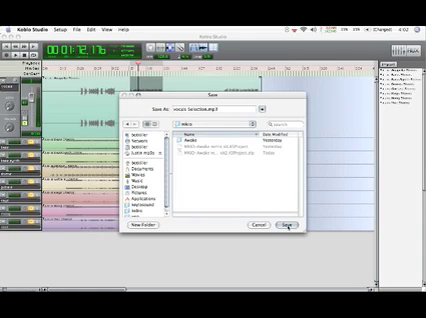
# Confirm saving the exported mixdown preview into the chosen folder.
pyautogui.click(284, 226)
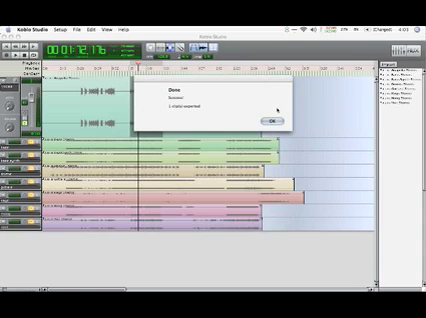
# Dismiss the export message, then attach the preview audio and the project image files.
pyautogui.click(272, 118)
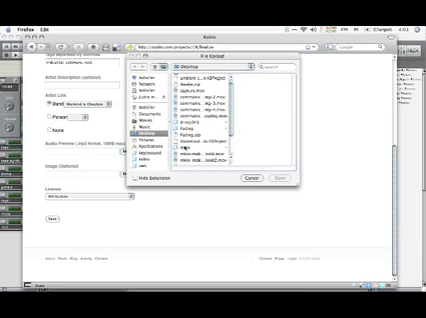
pyautogui.click(196, 104)
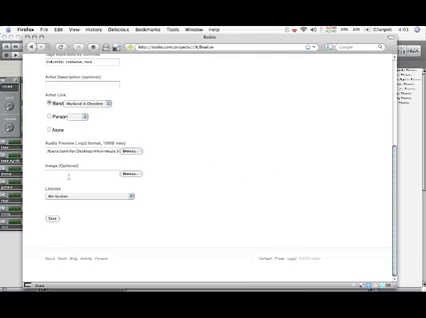
pyautogui.click(136, 152)
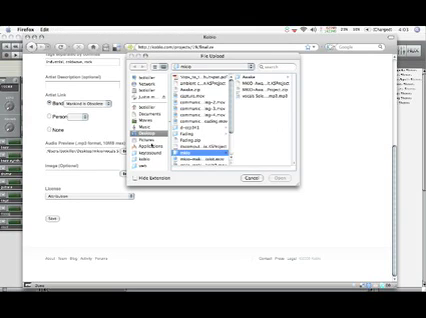
pyautogui.click(140, 130)
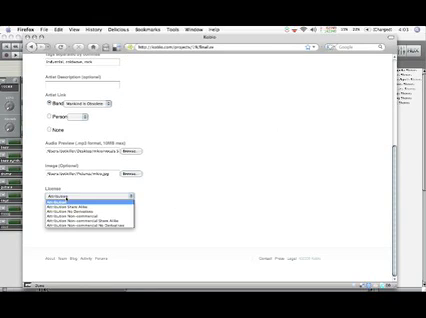
# Choose the project's license from the License dropdown and review the bottom of the form.
pyautogui.click(96, 204)
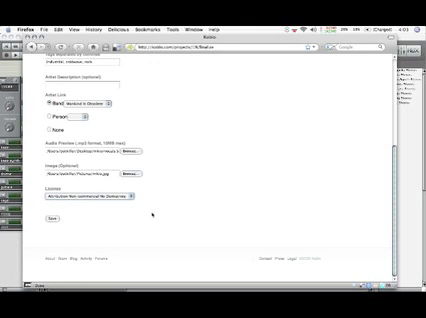
pyautogui.scroll(3)
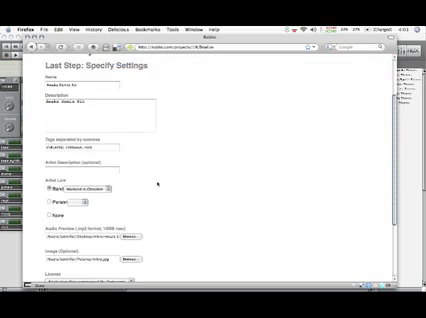
pyautogui.scroll(-3)
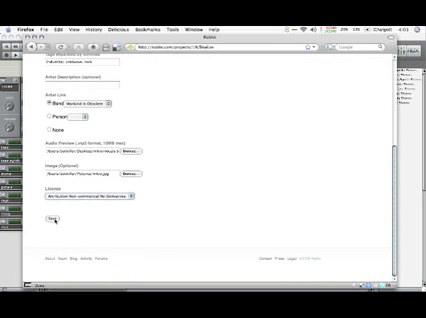
# Save to publish the Awake Remix Kit page and pause its audio preview player.
pyautogui.click(54, 216)
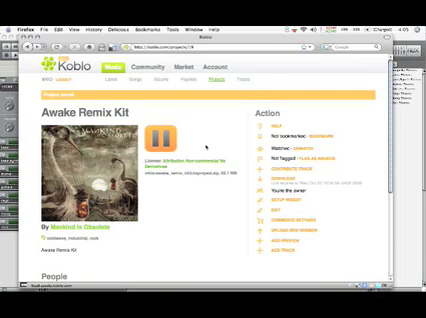
pyautogui.click(162, 140)
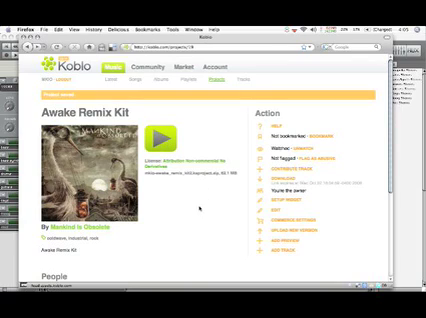
# Bring up the project's Commerce Settings page from the Action links.
pyautogui.scroll(-3)
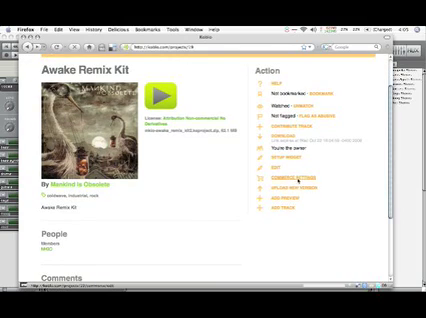
pyautogui.click(296, 172)
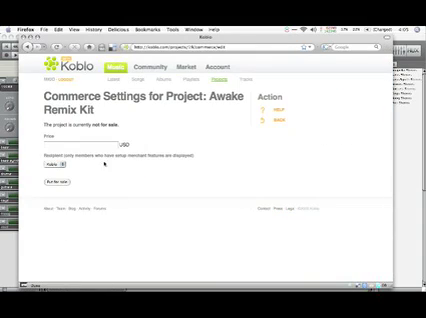